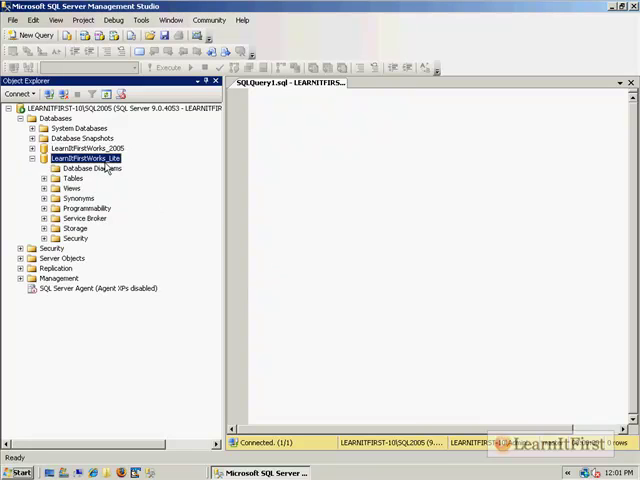
pyautogui.moveTo(113, 171)
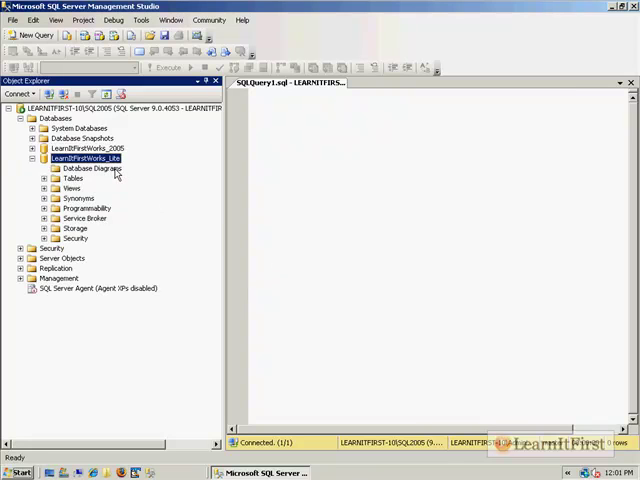
# Step: Expand LearnItFirstWorks_2005 to reveal Diagram_0 and show LearnItFirstWorks_Lite's diagram options
pyautogui.rightClick(92, 168)
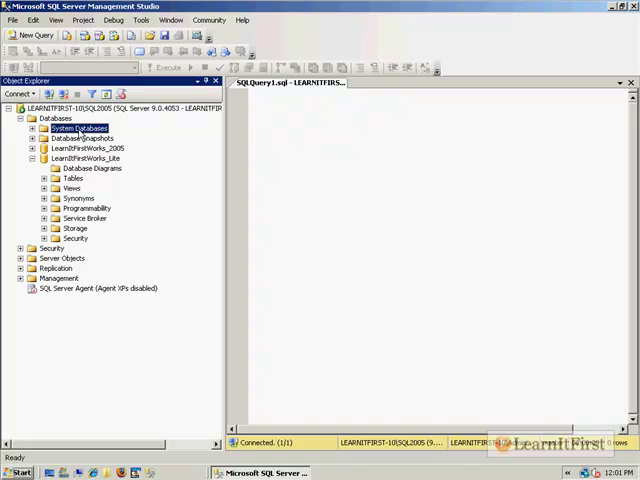
pyautogui.click(33, 148)
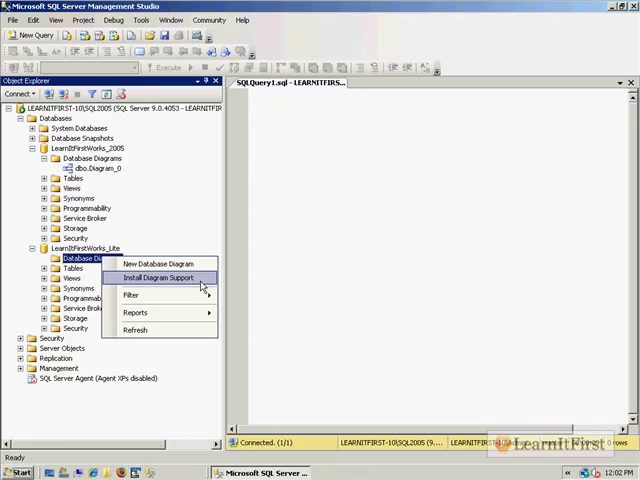
pyautogui.moveTo(38, 318)
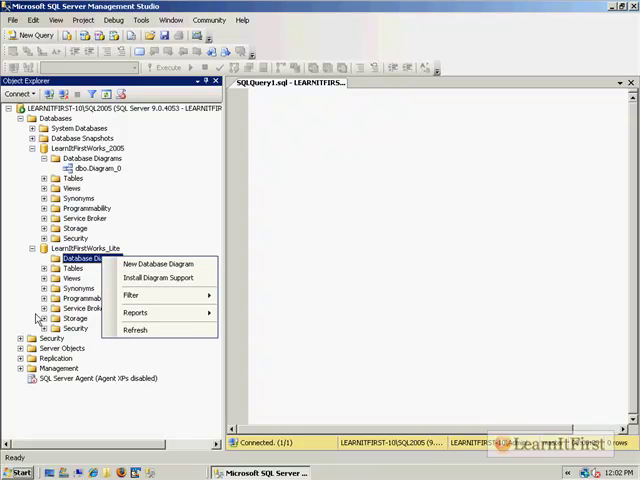
# Step: Install diagram support for LearnItFirstWorks_Lite and start a new database diagram
pyautogui.rightClick(92, 158)
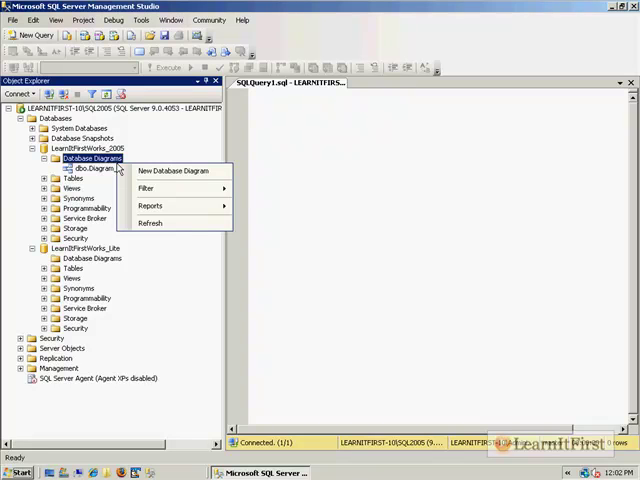
pyautogui.moveTo(185, 170)
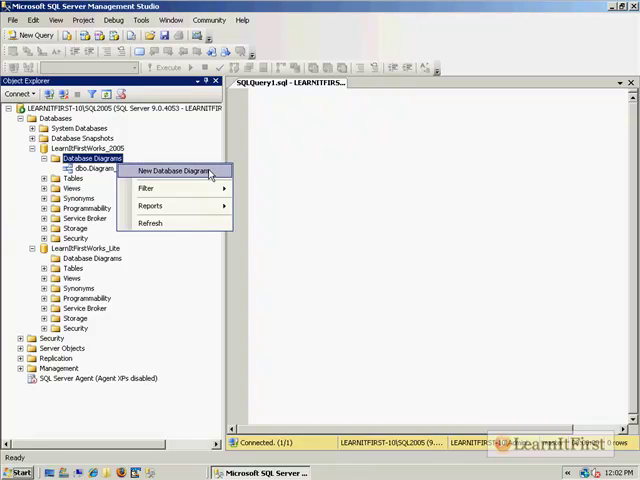
pyautogui.moveTo(222, 185)
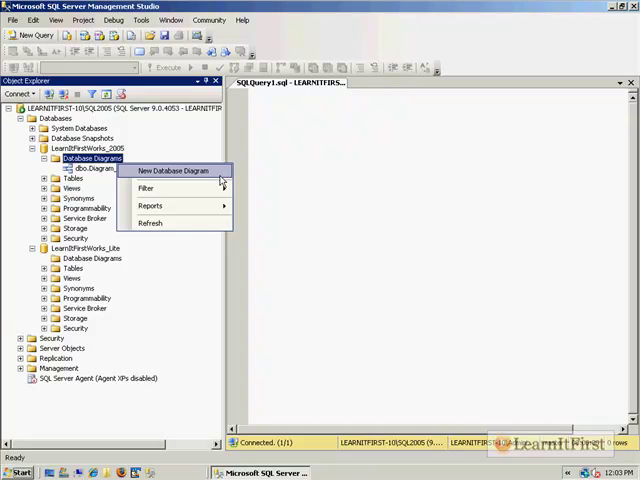
pyautogui.moveTo(128, 268)
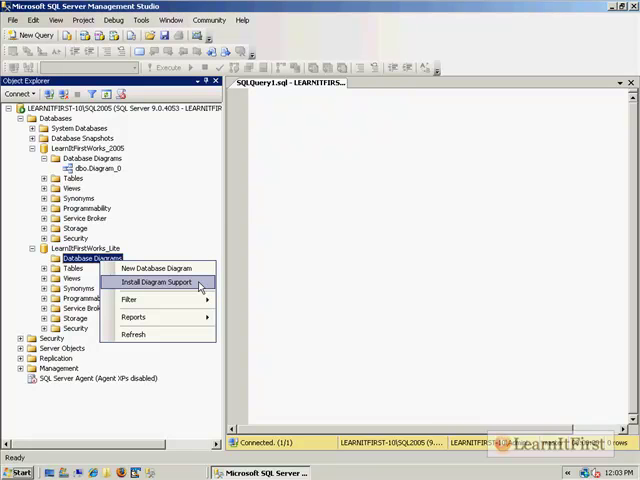
pyautogui.click(156, 281)
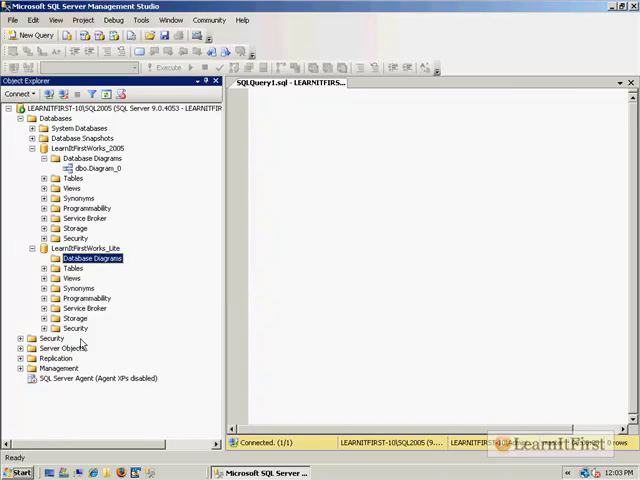
pyautogui.rightClick(91, 258)
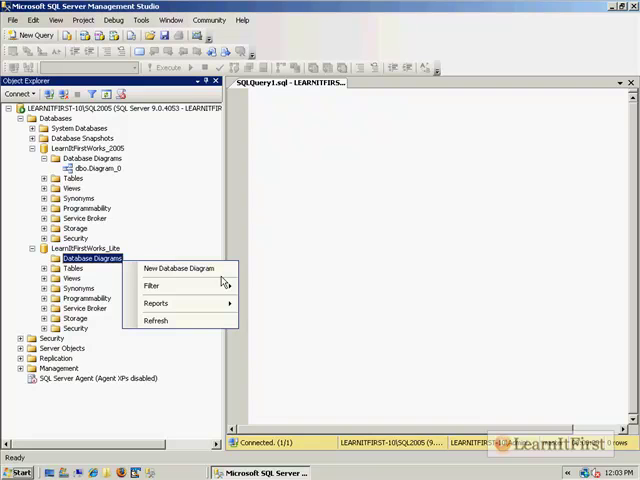
pyautogui.moveTo(190, 268)
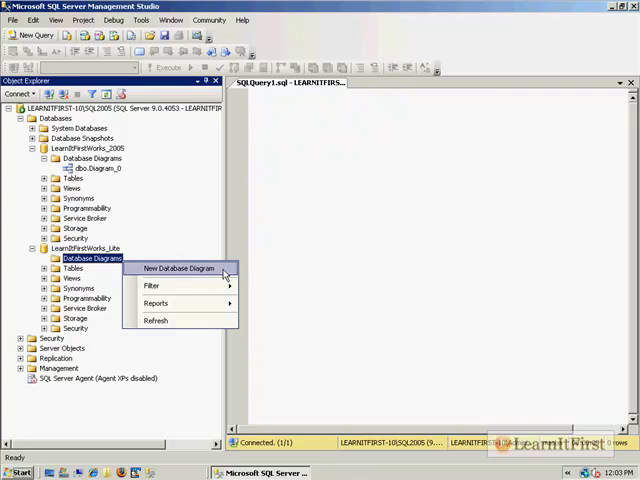
pyautogui.click(196, 268)
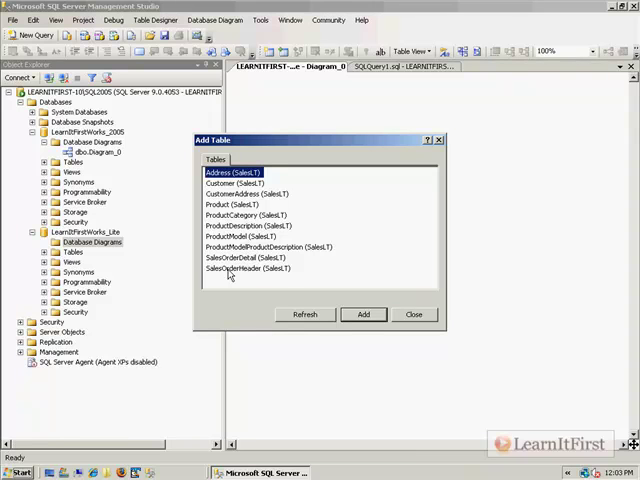
# Step: Close the Add Table list and start new diagram Diagram_1, typing 'SalesLT'
pyautogui.click(413, 314)
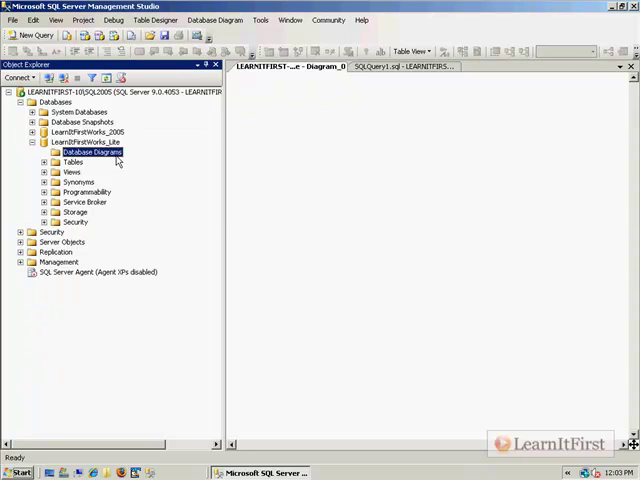
pyautogui.rightClick(95, 151)
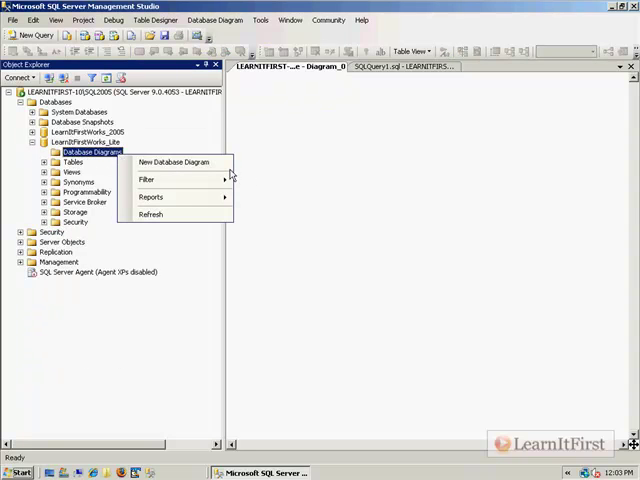
pyautogui.moveTo(178, 162)
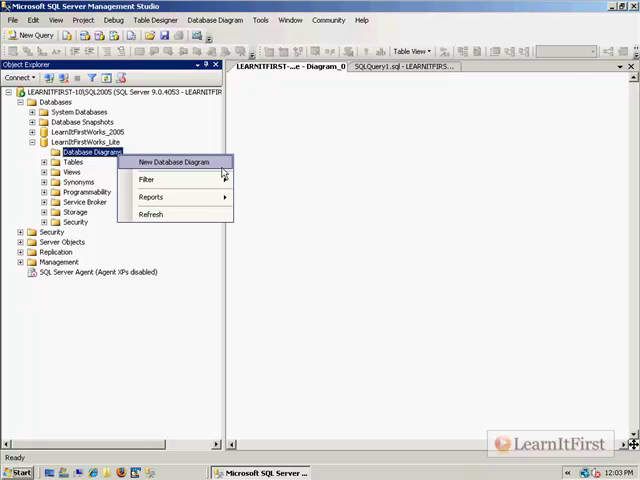
pyautogui.click(180, 162)
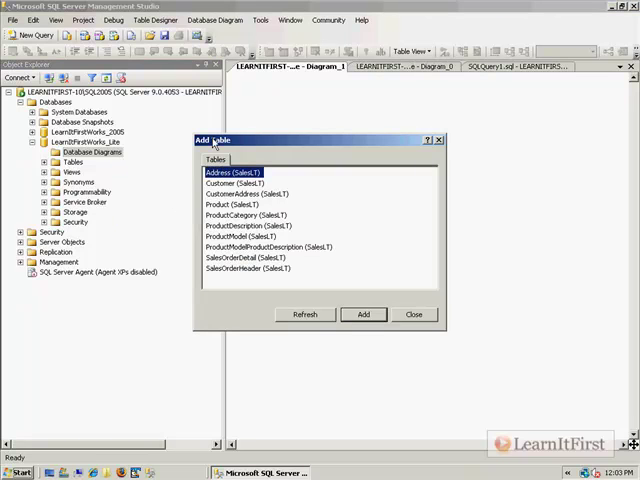
pyautogui.moveTo(268, 143)
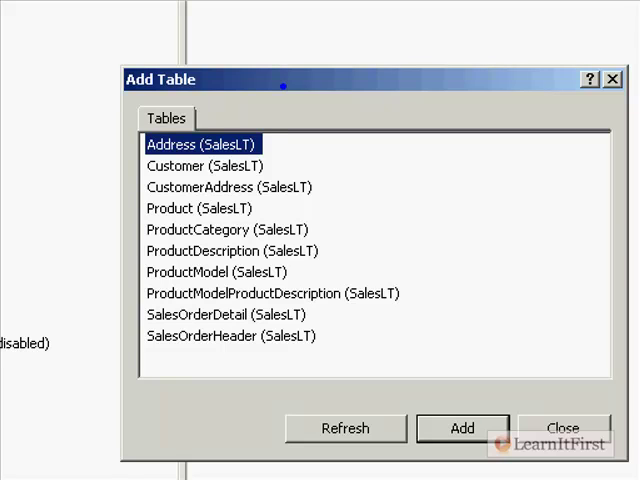
pyautogui.moveTo(410, 156)
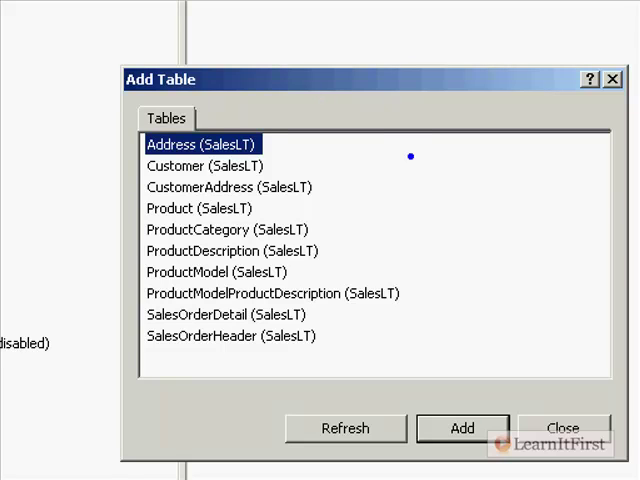
pyautogui.write('Sal')
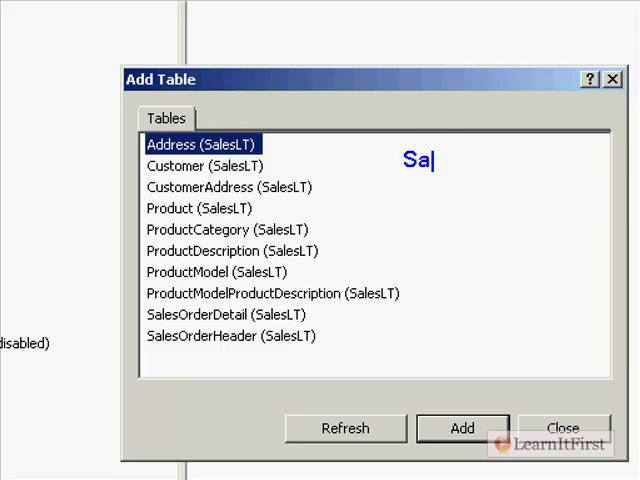
pyautogui.write('lesLT')
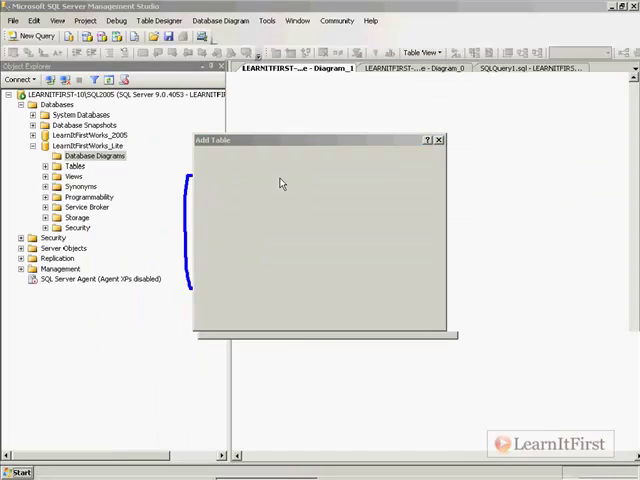
# Step: Connect to the SQL Server 2008 database engine instance and expand its databases
pyautogui.click(18, 79)
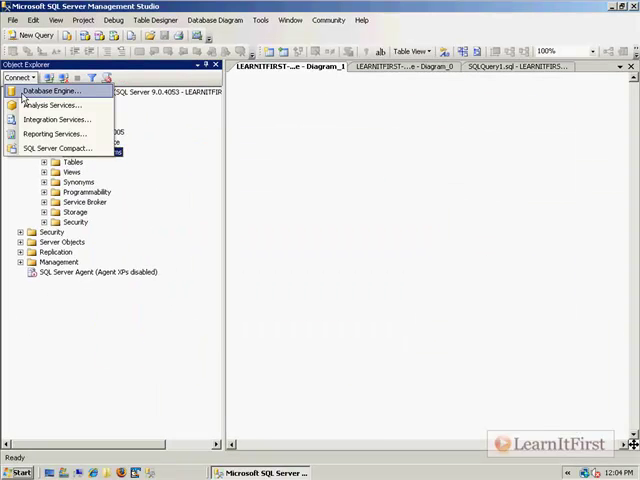
pyautogui.click(53, 91)
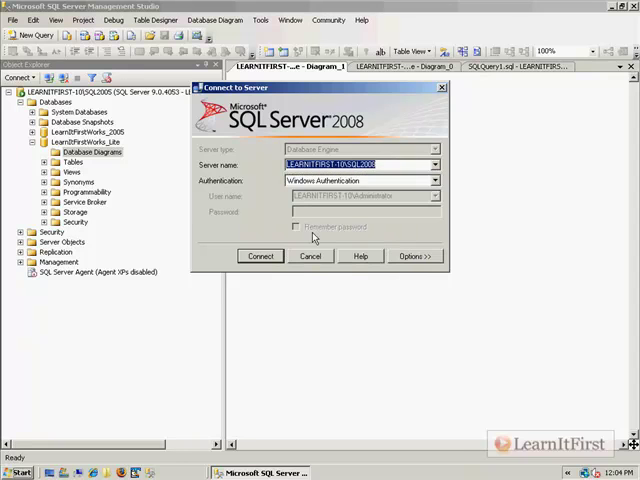
pyautogui.click(260, 256)
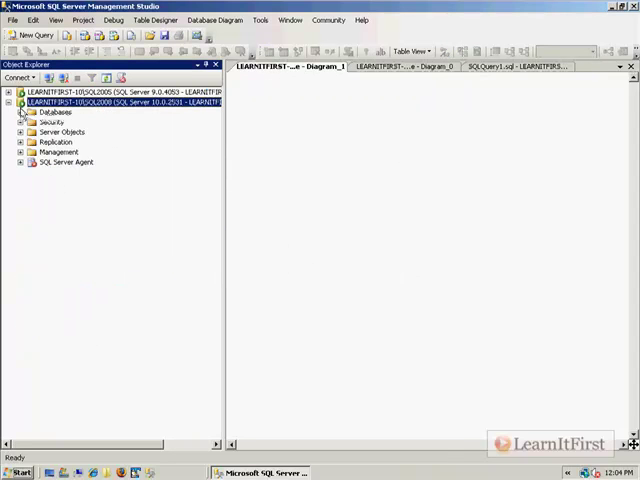
pyautogui.click(25, 112)
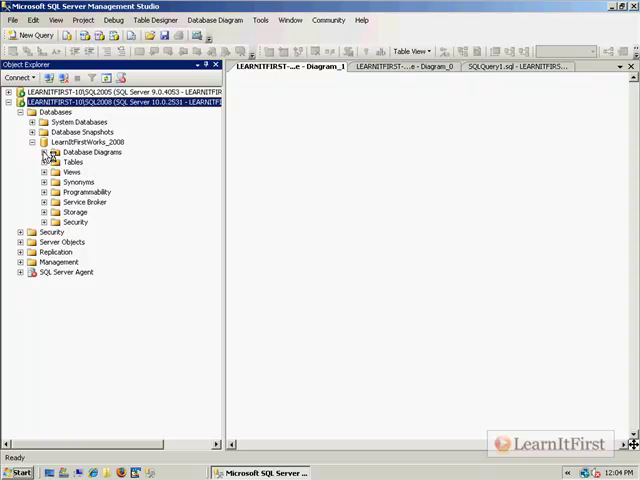
# Step: Start a LearnItFirstWorks_2008 diagram, then close its Add Table list without adding tables
pyautogui.rightClick(90, 151)
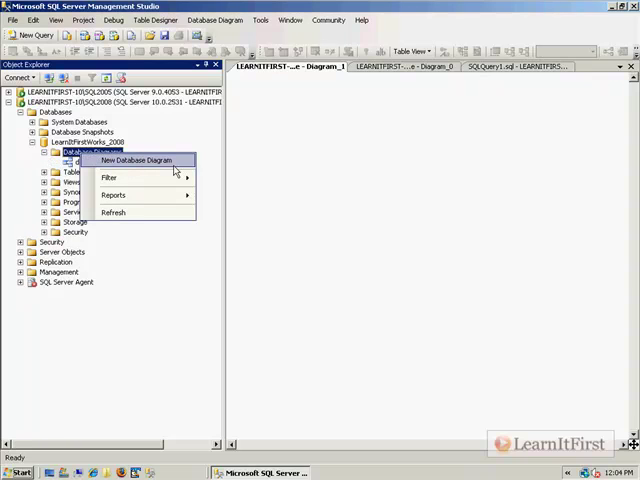
pyautogui.click(137, 160)
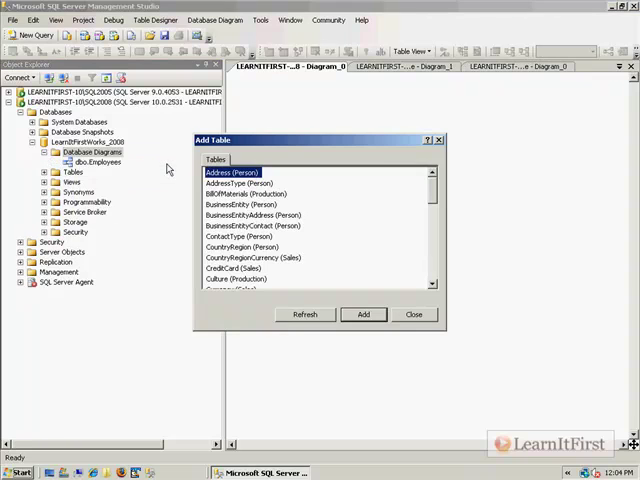
pyautogui.moveTo(426, 200)
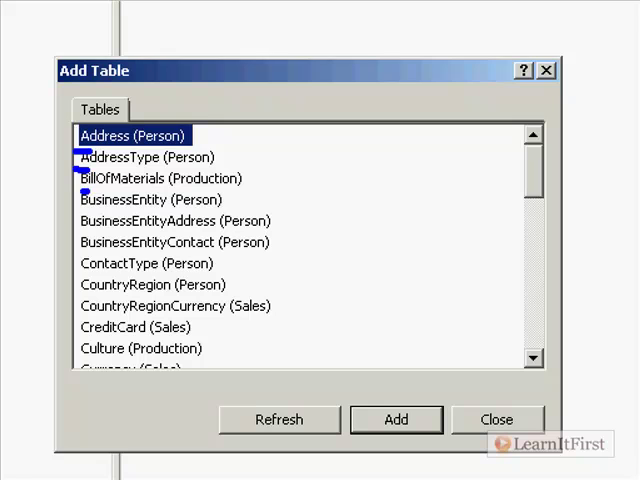
pyautogui.moveTo(203, 137)
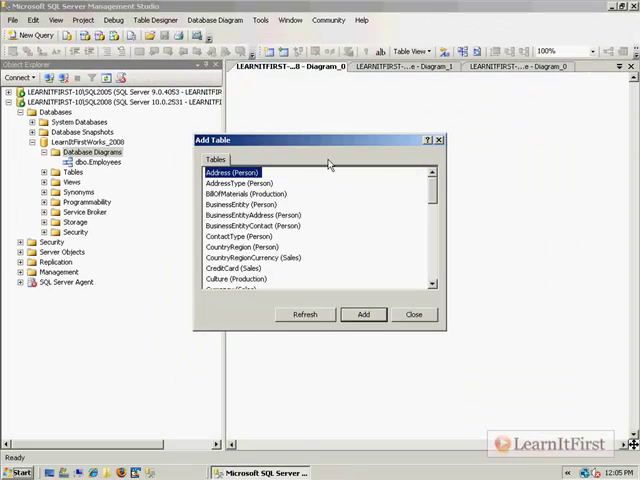
pyautogui.click(413, 314)
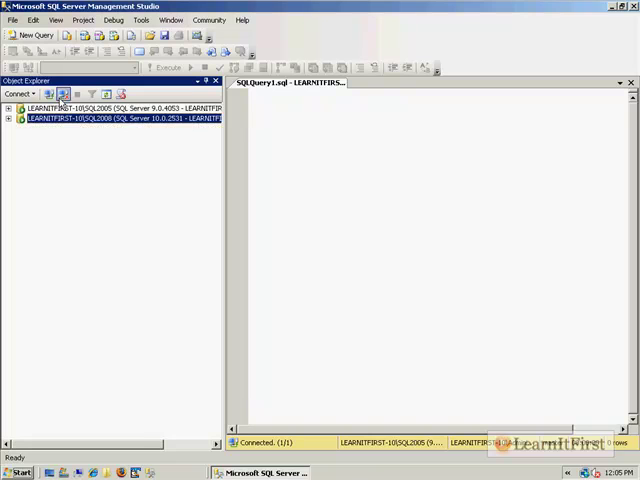
# Step: Start a new database diagram for LearnItFirstWorks_Lite on the 2005 server
pyautogui.click(8, 108)
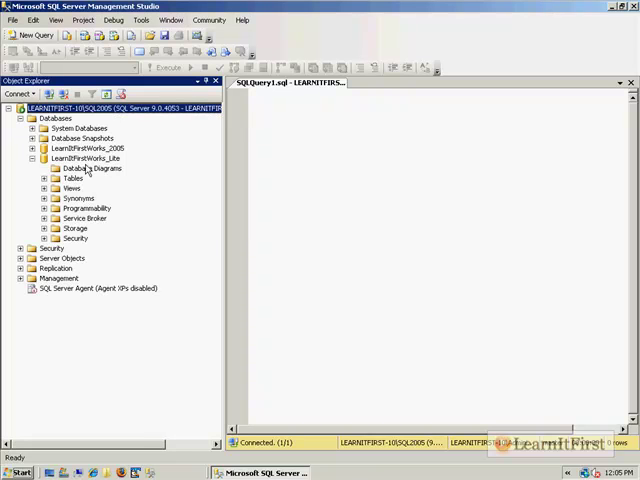
pyautogui.rightClick(95, 168)
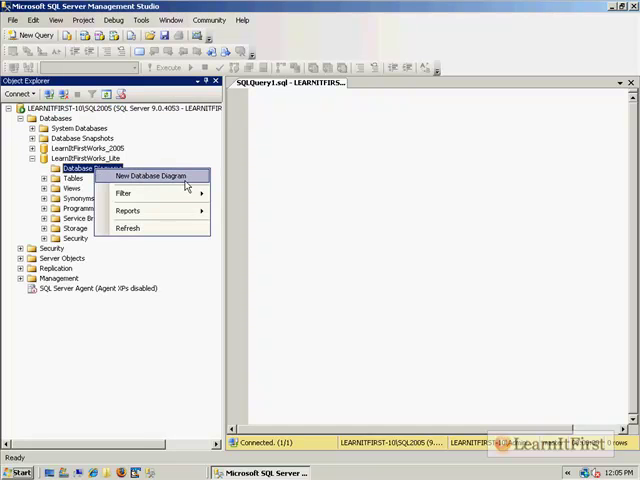
pyautogui.click(150, 175)
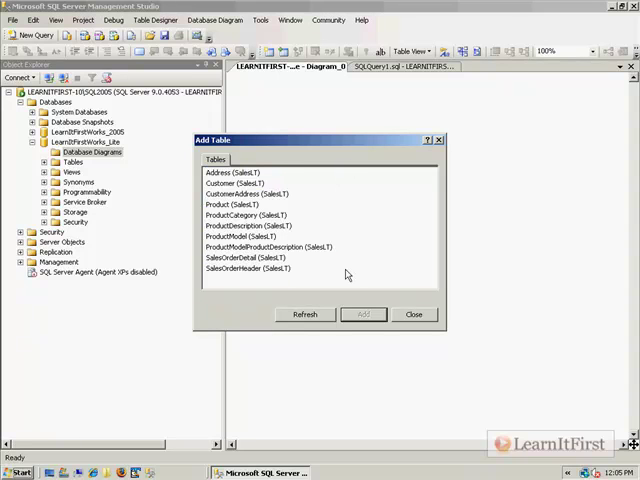
pyautogui.moveTo(296, 278)
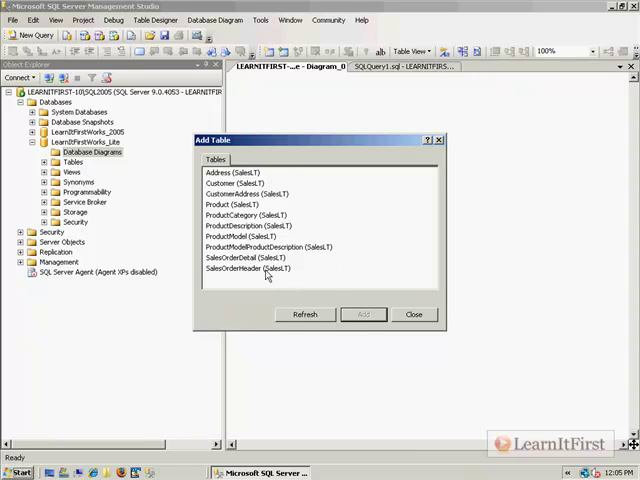
# Step: Select every SalesLT table, from Address through SalesOrderHeader, in Add Table
pyautogui.click(249, 268)
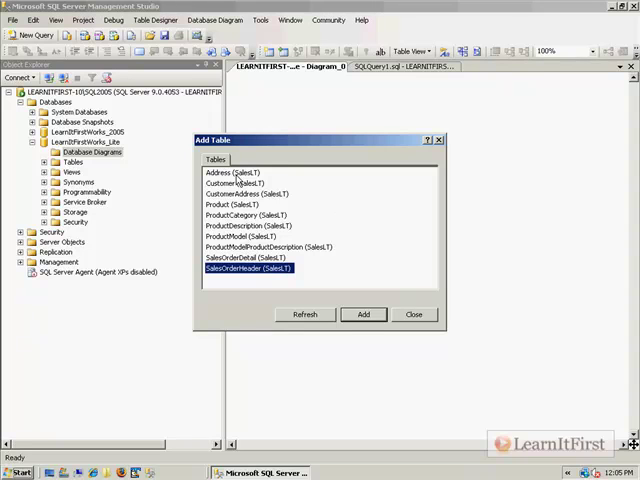
pyautogui.moveTo(260, 213)
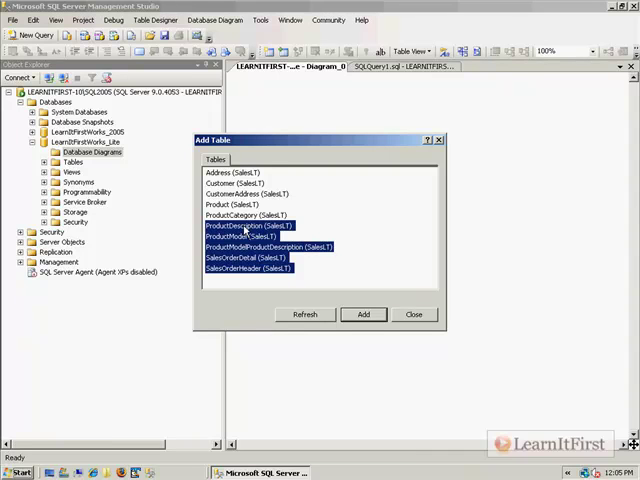
pyautogui.click(247, 267)
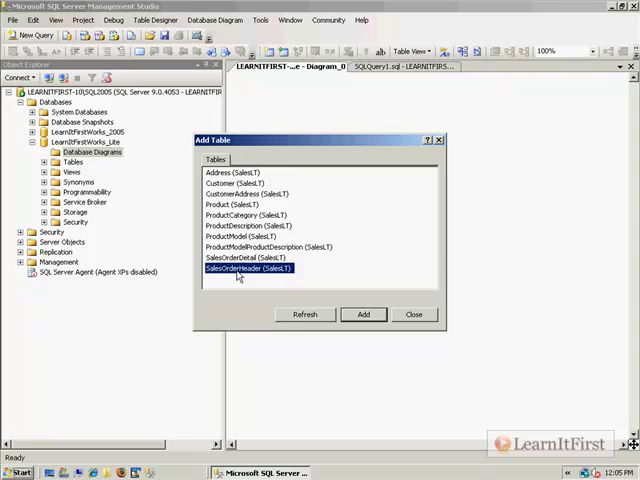
pyautogui.moveTo(290, 214)
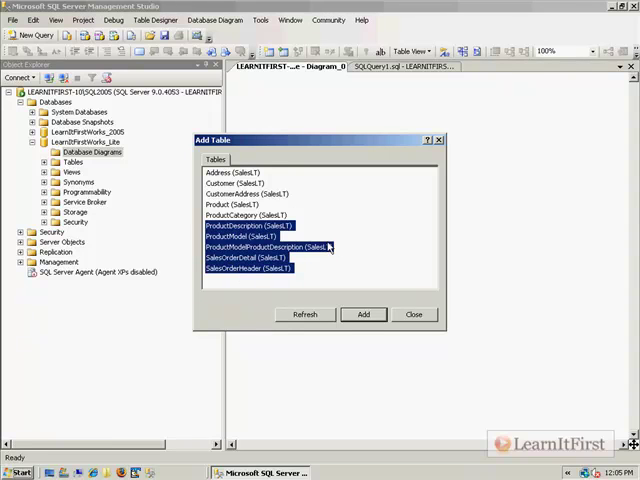
pyautogui.click(237, 172)
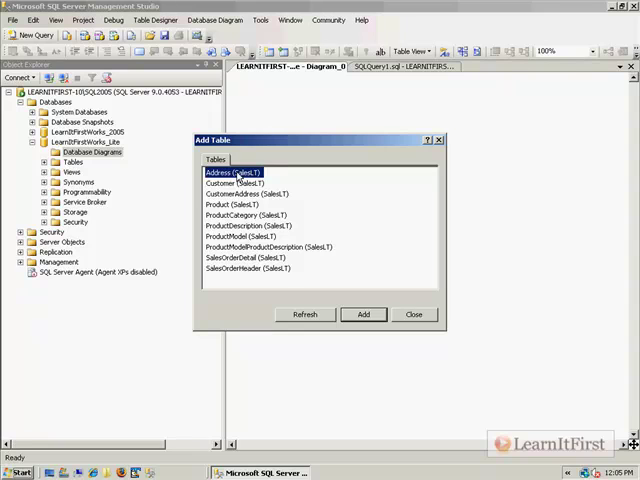
pyautogui.click(232, 204)
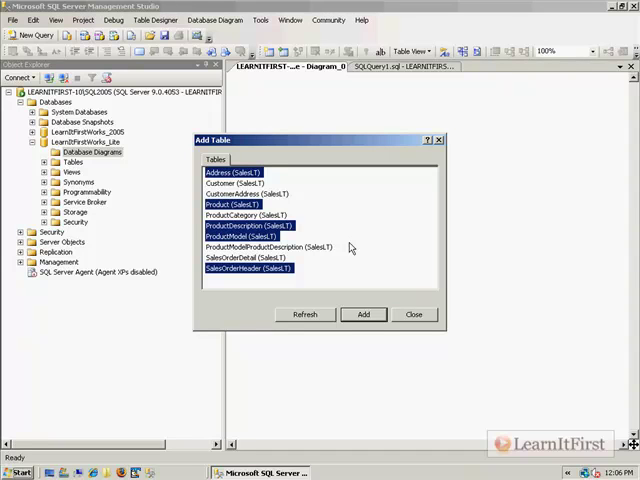
pyautogui.click(237, 183)
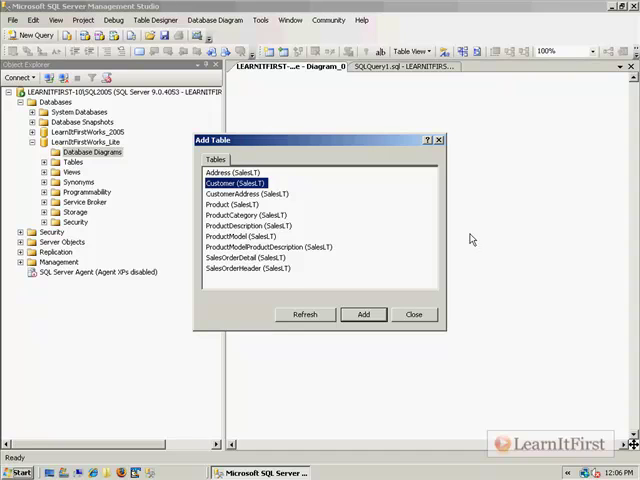
pyautogui.moveTo(382, 238)
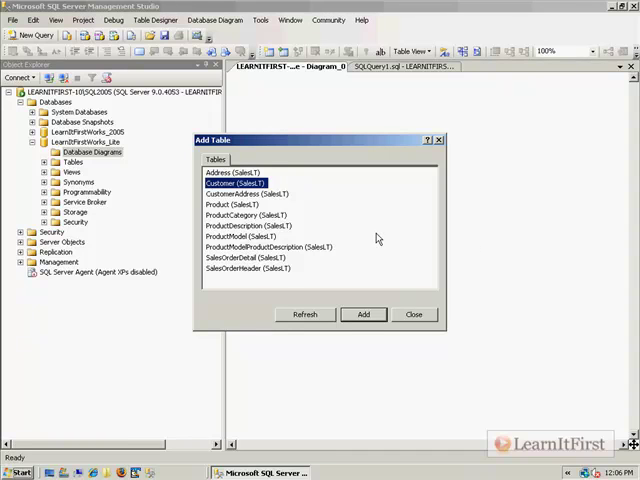
pyautogui.click(250, 225)
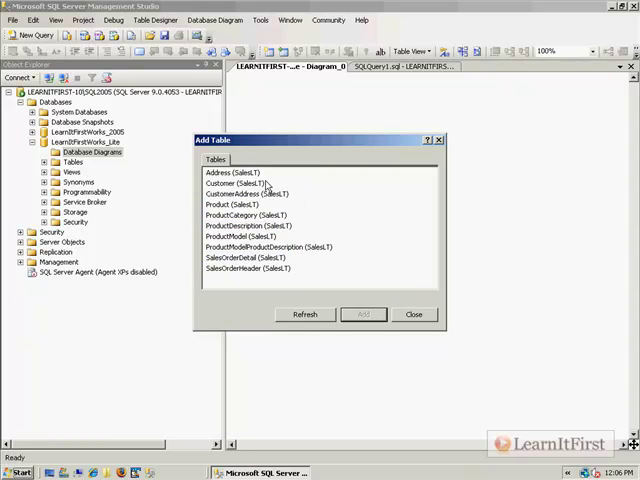
pyautogui.click(232, 172)
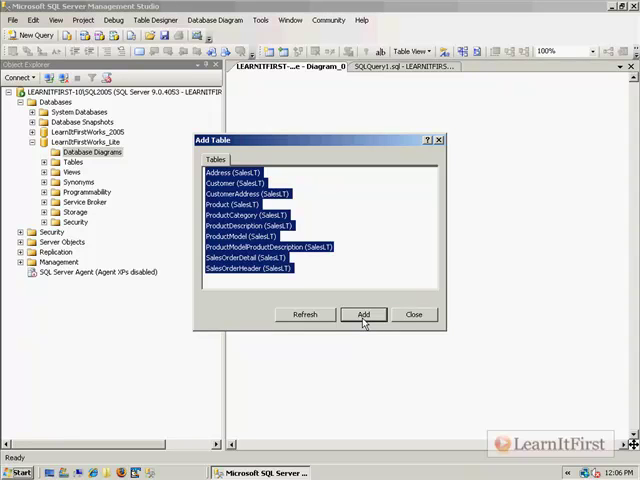
# Step: Add the selected tables, zoom to 75%, and widen ProductModelProductDescription
pyautogui.click(363, 314)
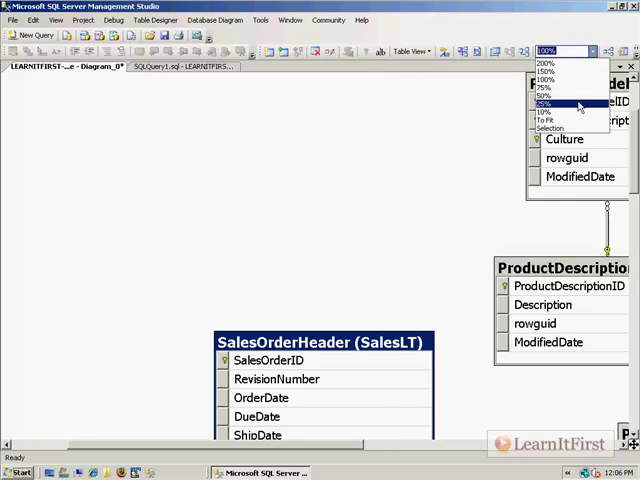
pyautogui.click(547, 103)
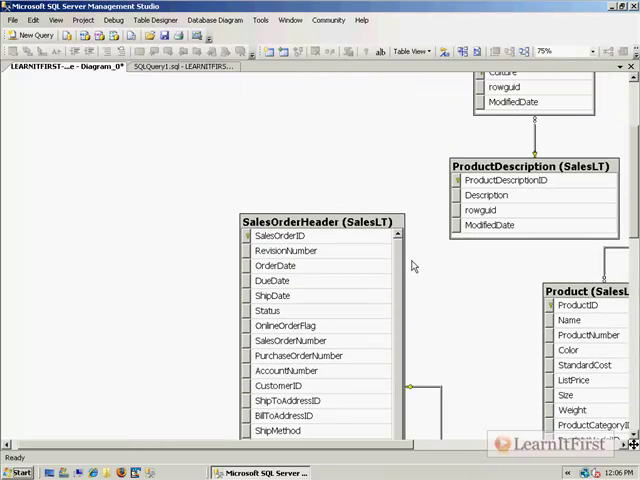
pyautogui.scroll(-3)
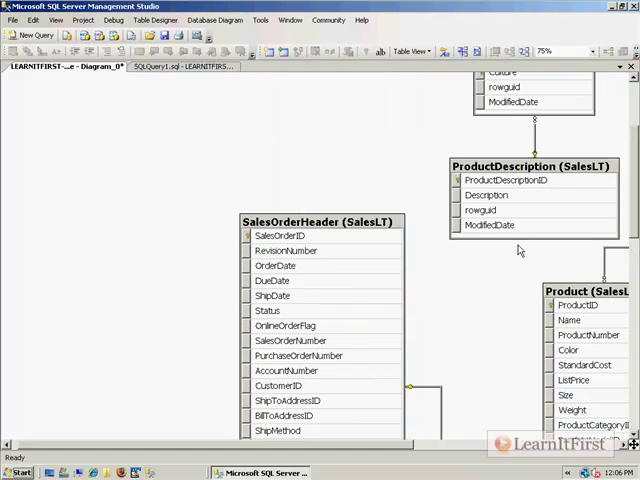
pyautogui.scroll(3)
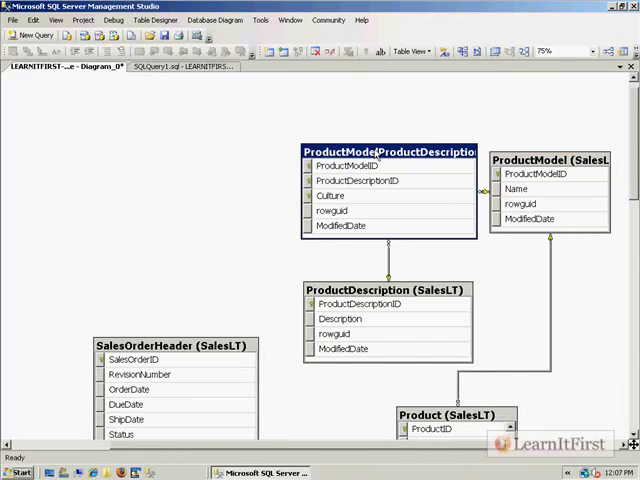
pyautogui.moveTo(390, 154); pyautogui.dragTo(305, 154)
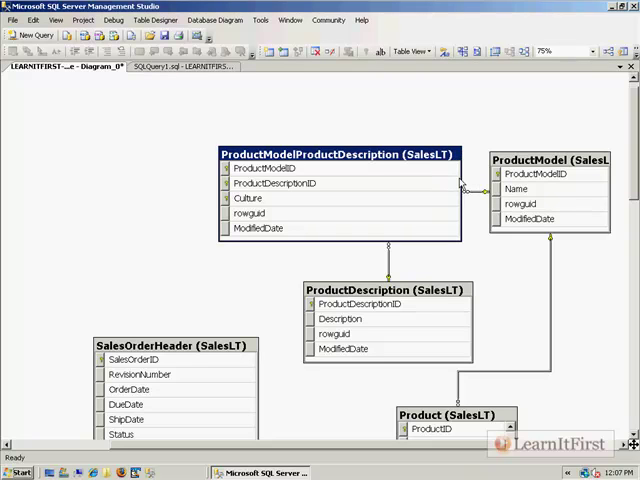
pyautogui.moveTo(577, 150)
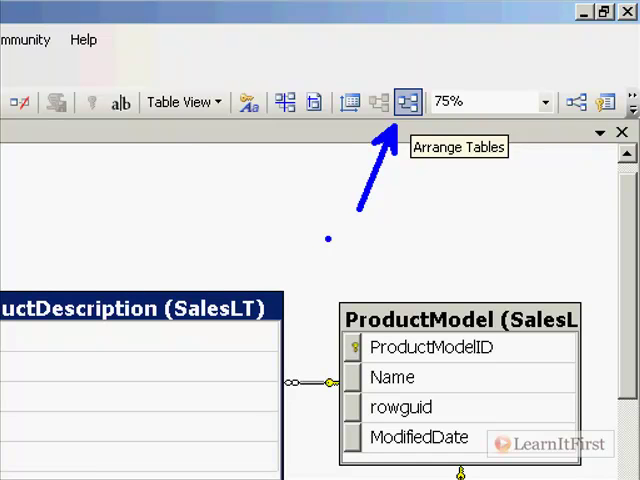
# Step: Auto-arrange the tables and save the diagram as "Scott's Example"
pyautogui.click(405, 101)
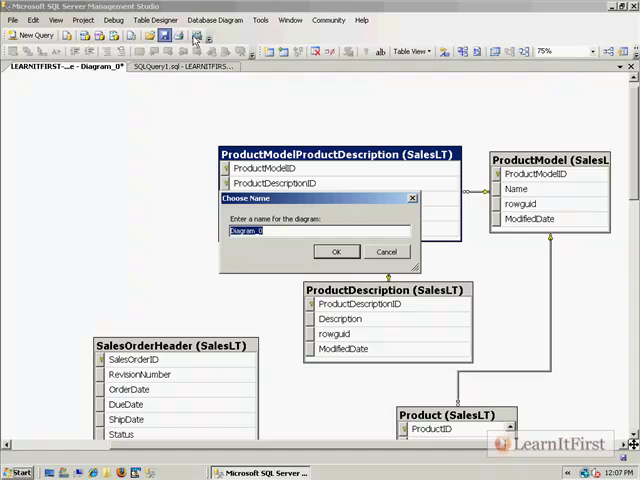
pyautogui.moveTo(307, 273)
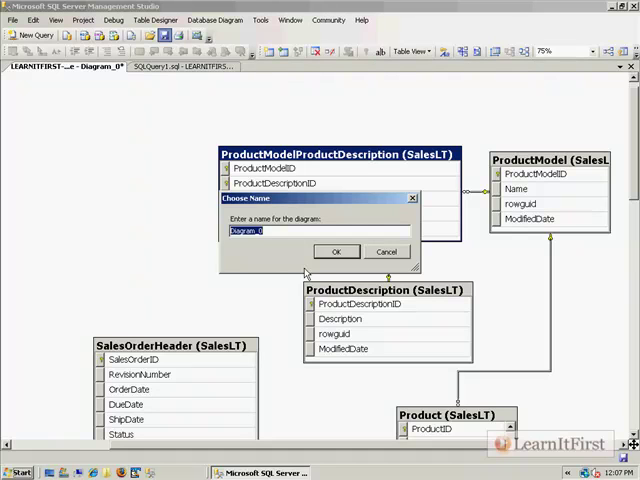
pyautogui.write('sCOTTE')
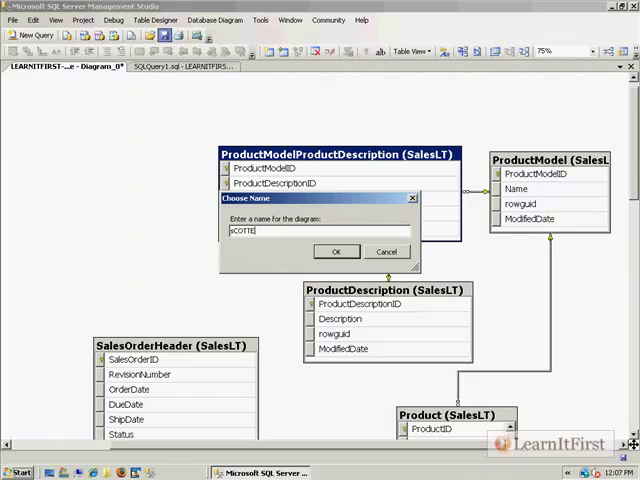
pyautogui.write('Scott')
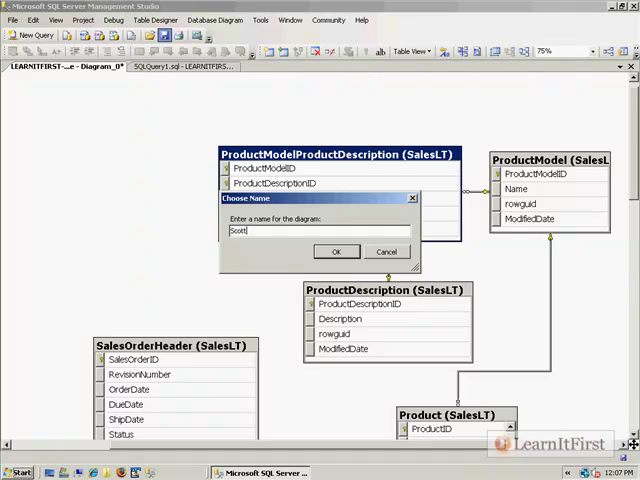
pyautogui.write("'s Example")
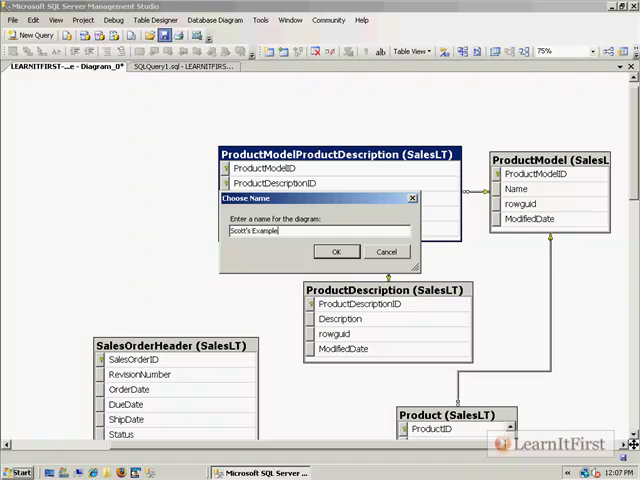
pyautogui.click(336, 251)
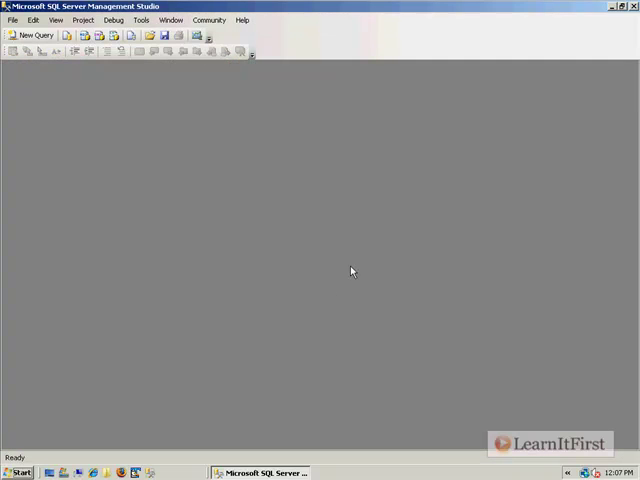
# Step: Show Object Explorer from the View menu and bring up actions for dbo.Scott's Example
pyautogui.click(55, 19)
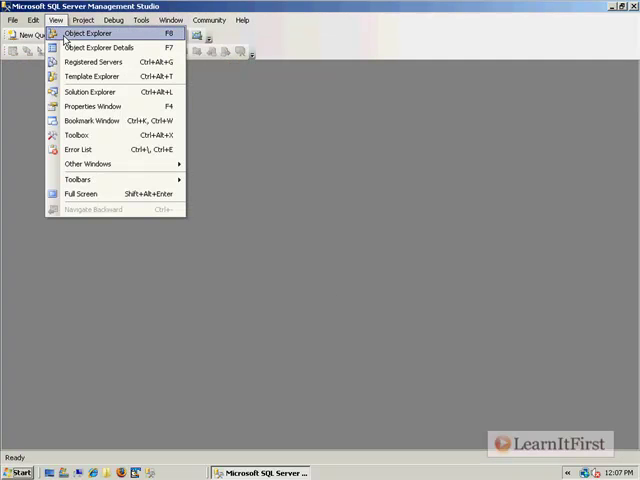
pyautogui.moveTo(103, 33)
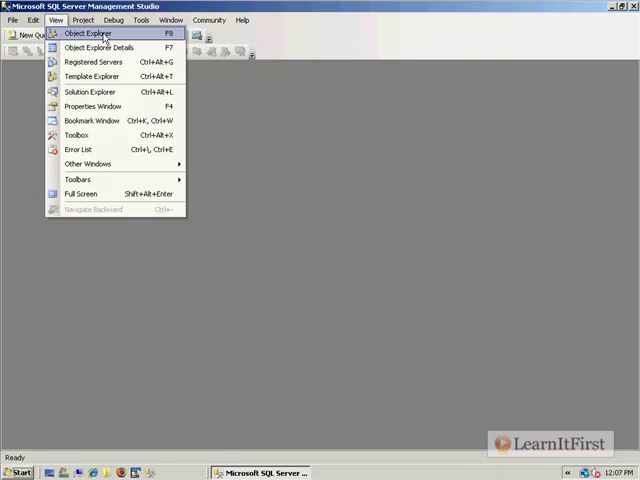
pyautogui.click(88, 33)
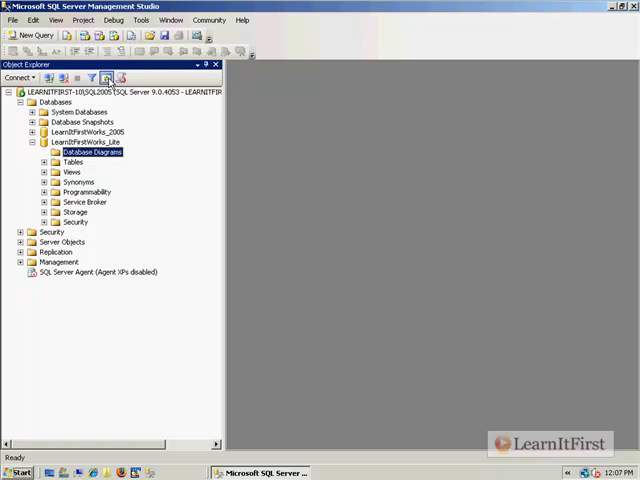
pyautogui.moveTo(108, 78)
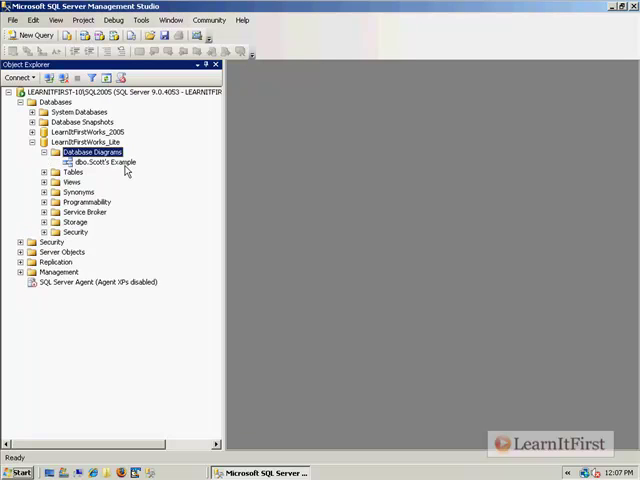
pyautogui.rightClick(103, 162)
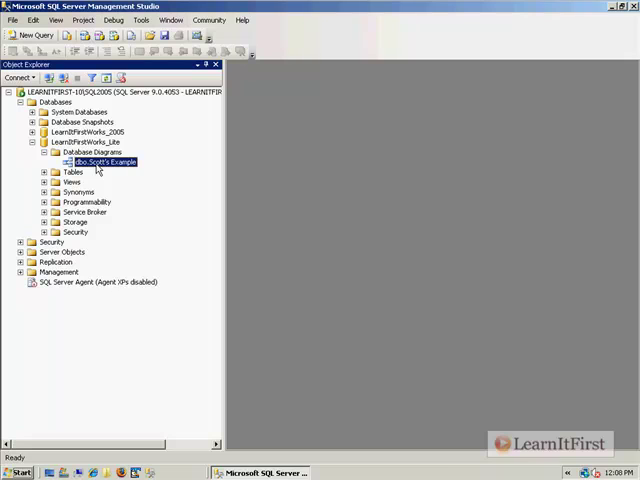
# Step: Reopen dbo.Scott's Example and scroll through the diagram
pyautogui.doubleClick(105, 162)
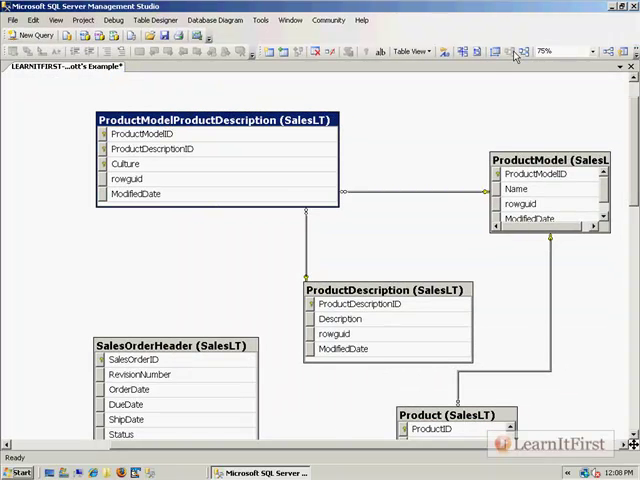
pyautogui.moveTo(495, 52)
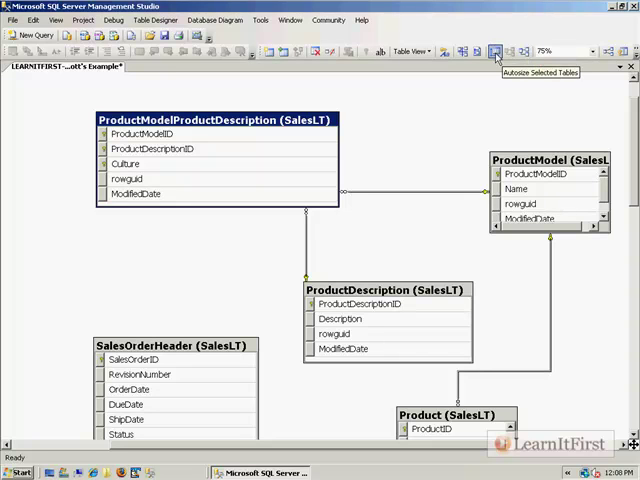
pyautogui.moveTo(527, 161)
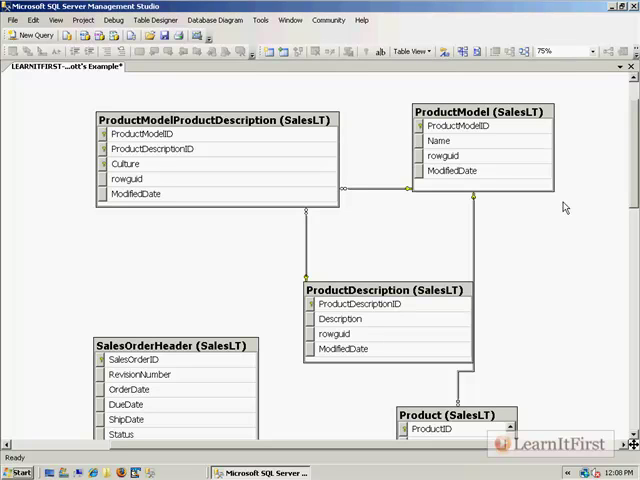
pyautogui.moveTo(553, 237)
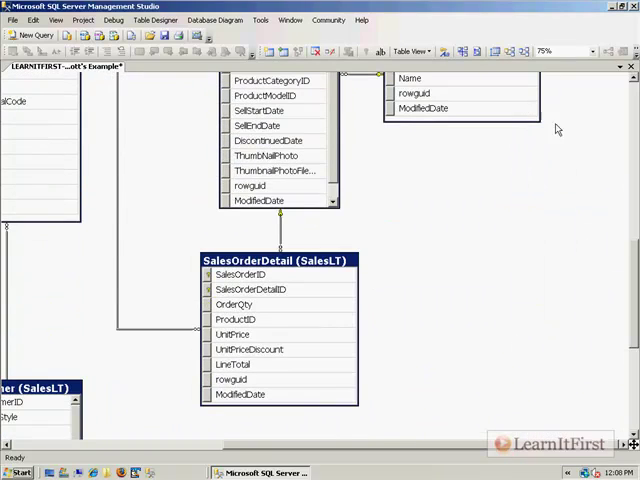
pyautogui.moveTo(497, 51)
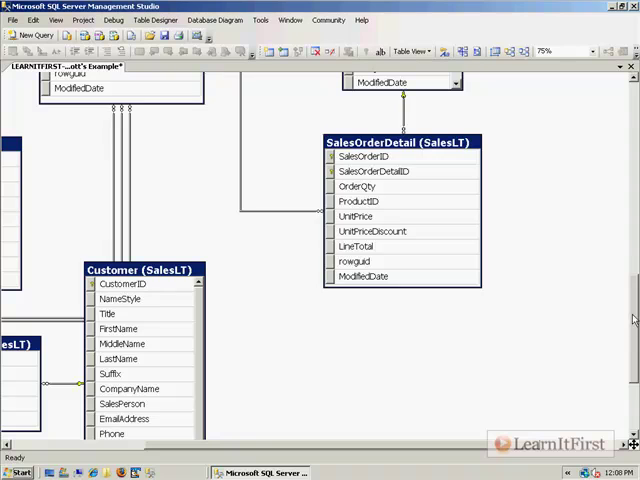
pyautogui.scroll(-3)
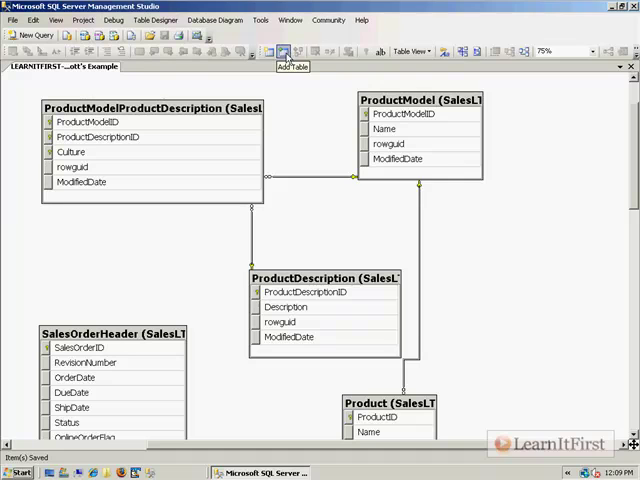
pyautogui.click(283, 51)
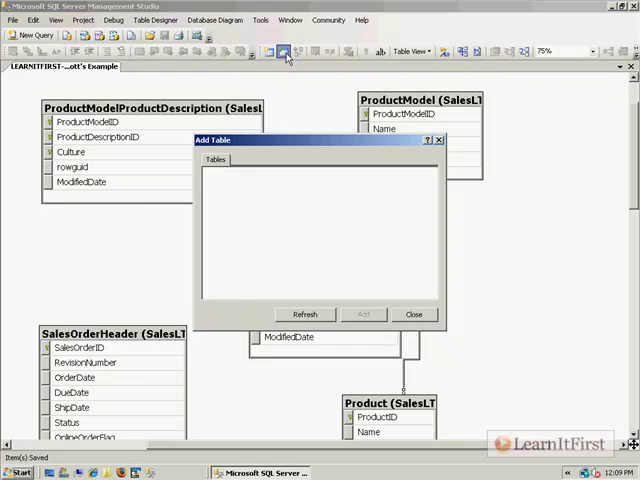
pyautogui.moveTo(265, 101)
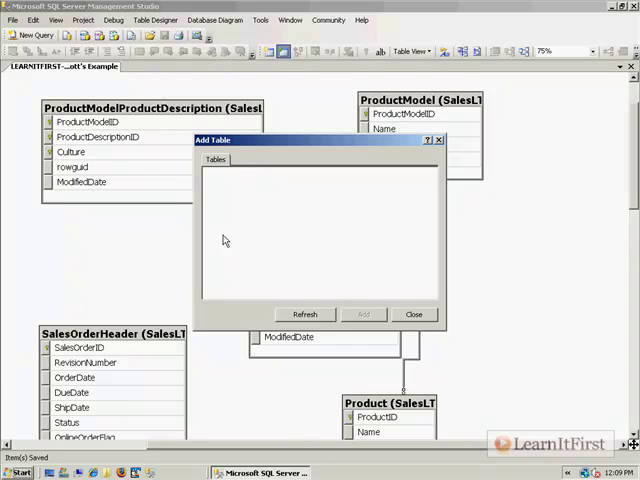
pyautogui.click(413, 314)
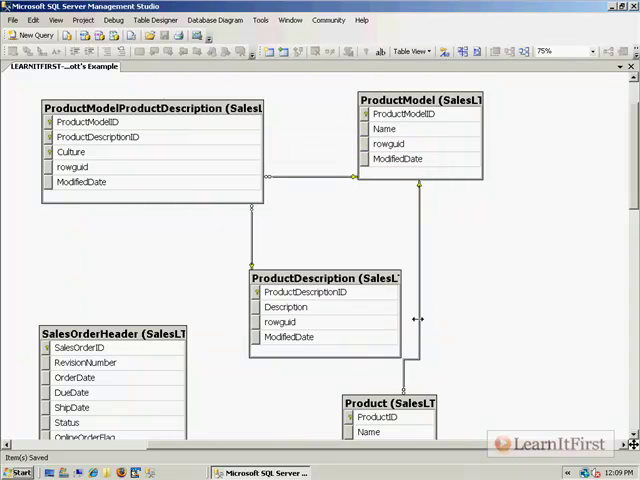
pyautogui.moveTo(532, 208)
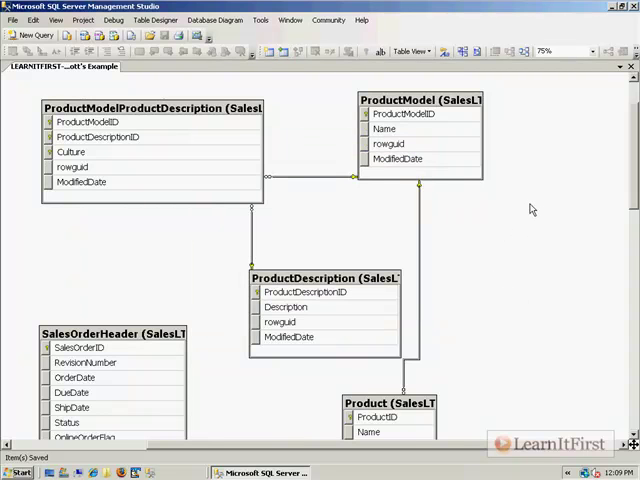
pyautogui.moveTo(180, 37)
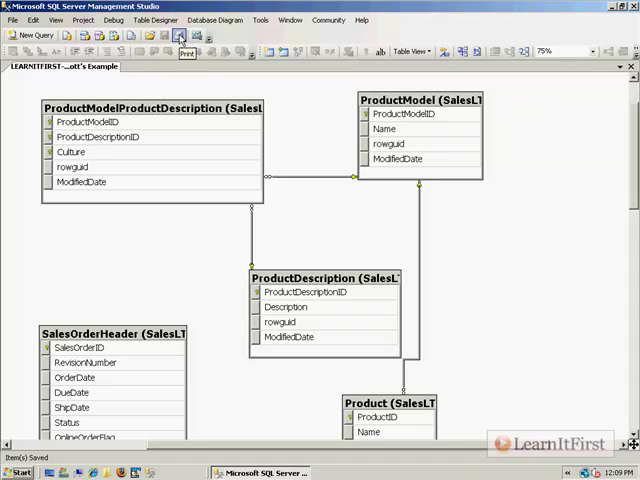
pyautogui.moveTo(510, 112)
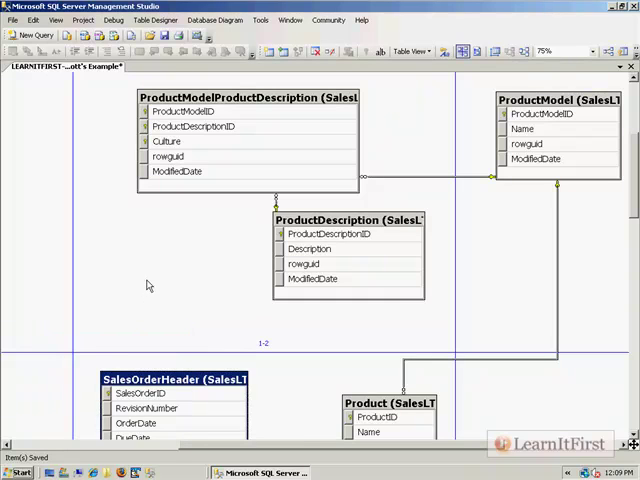
pyautogui.moveTo(283, 348)
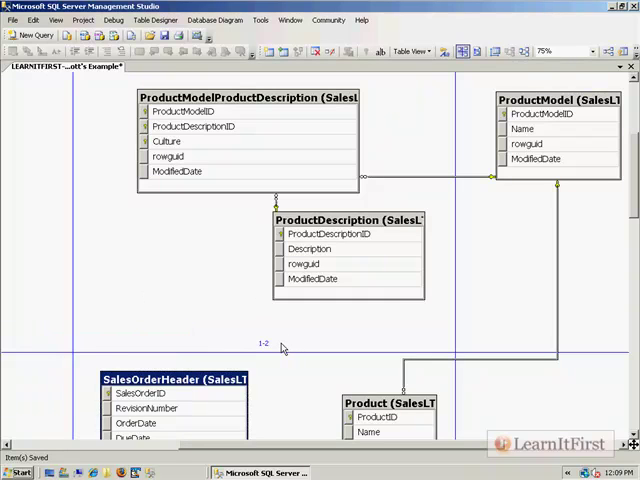